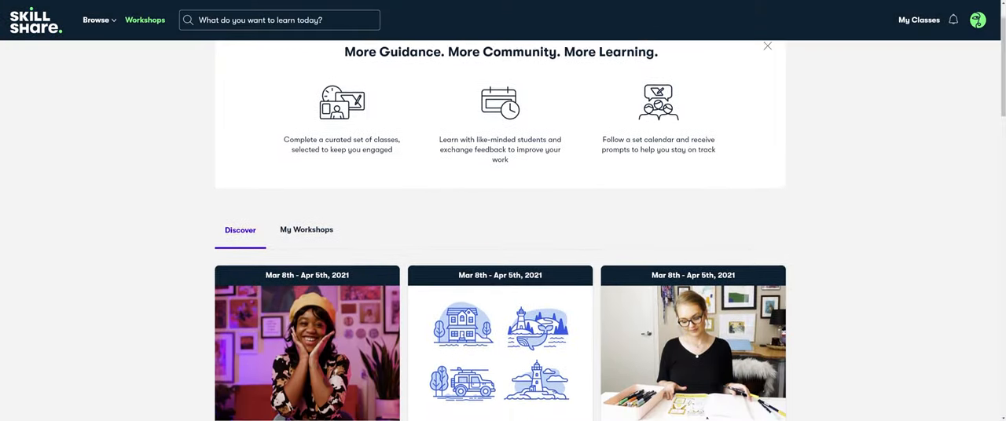
# - Focus the Skillshare search bar and scroll down the current page
pyautogui.click(766, 44)
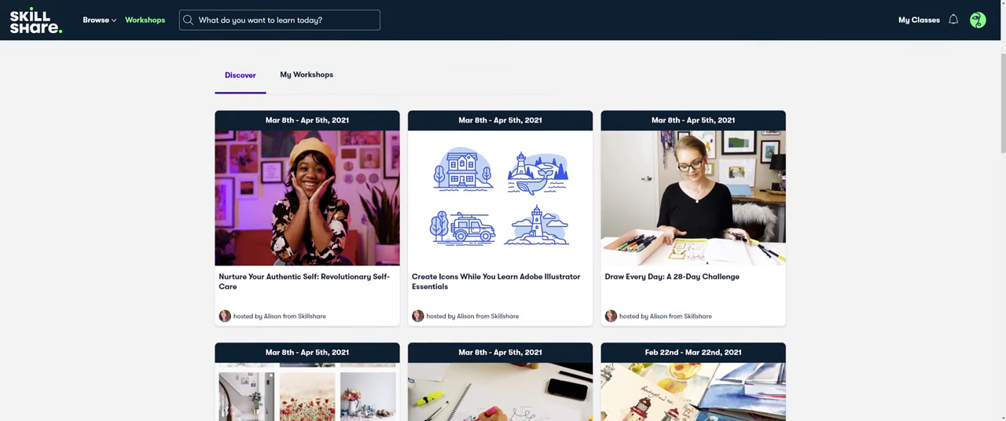
pyautogui.scroll(-3)
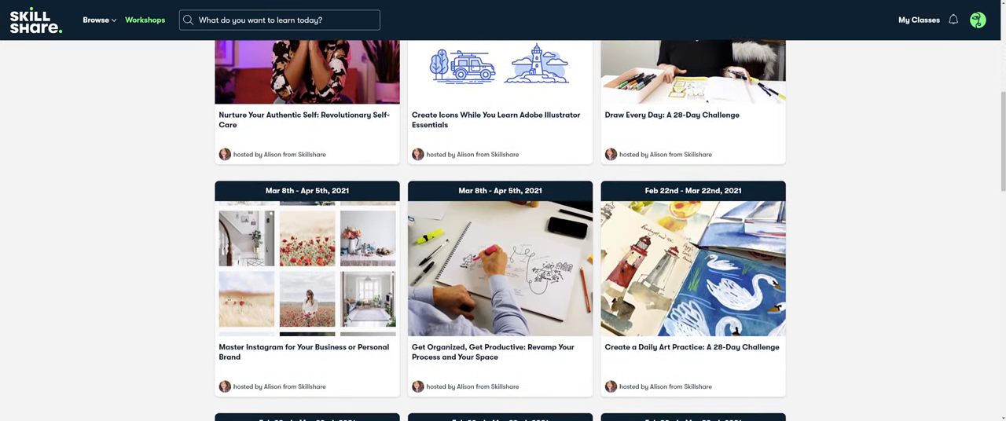
pyautogui.scroll(-3)
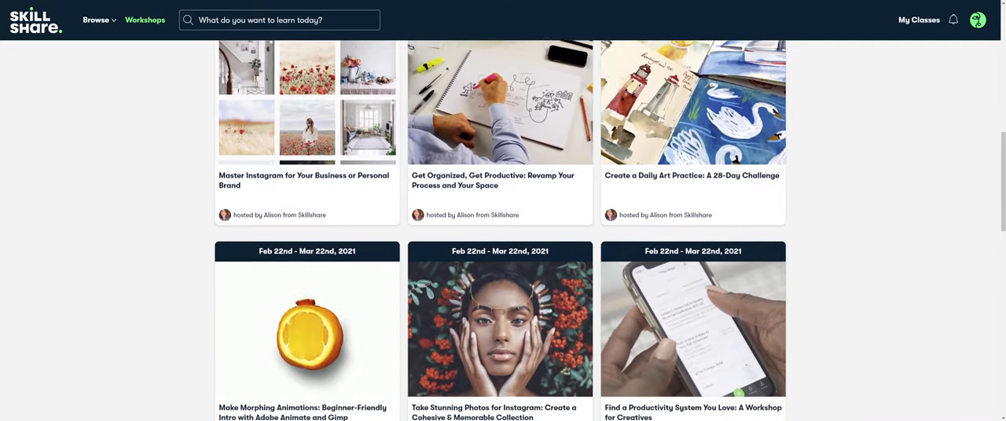
pyautogui.scroll(-3)
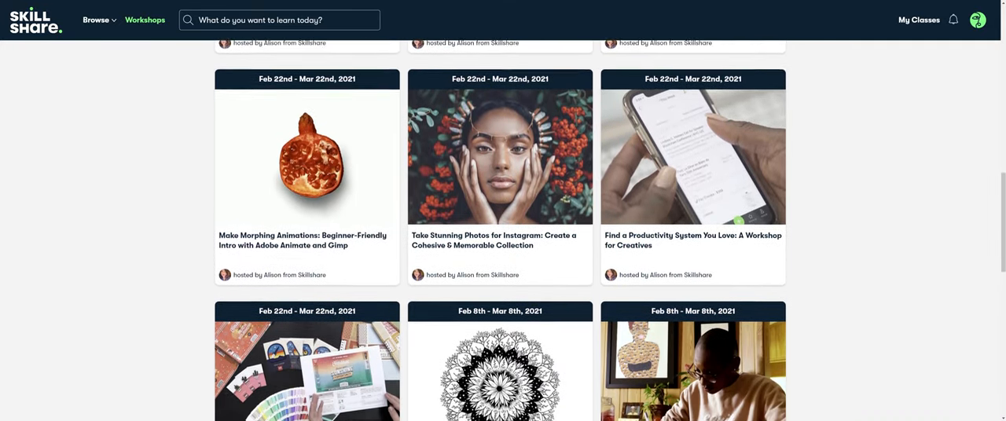
pyautogui.scroll(-3)
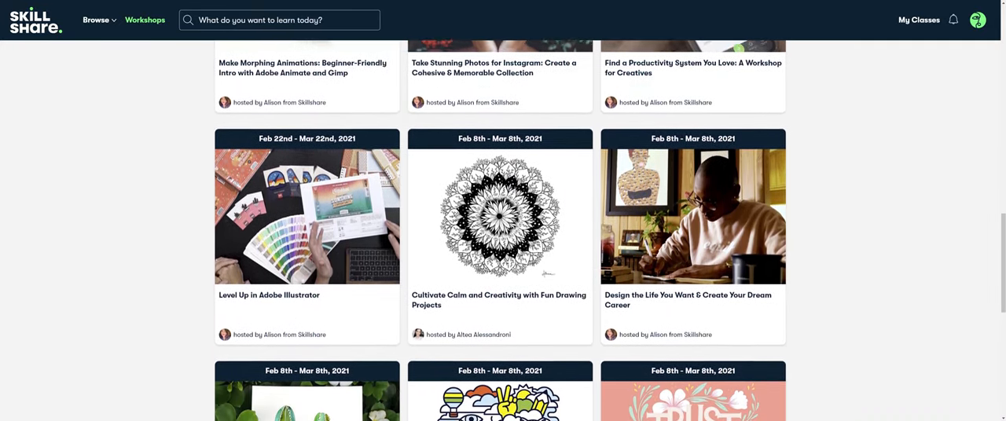
pyautogui.scroll(-3)
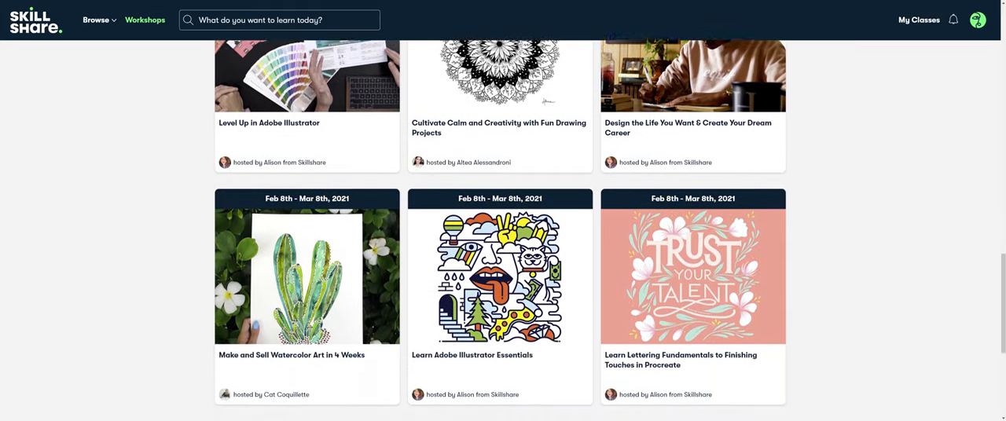
# - Search Skillshare for 'Music Production' and scroll through the class results
pyautogui.write('Music Production')
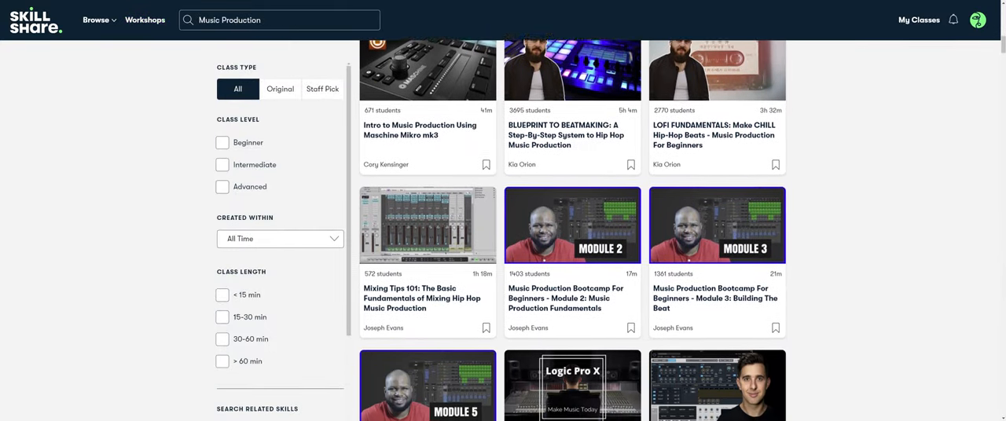
pyautogui.scroll(-3)
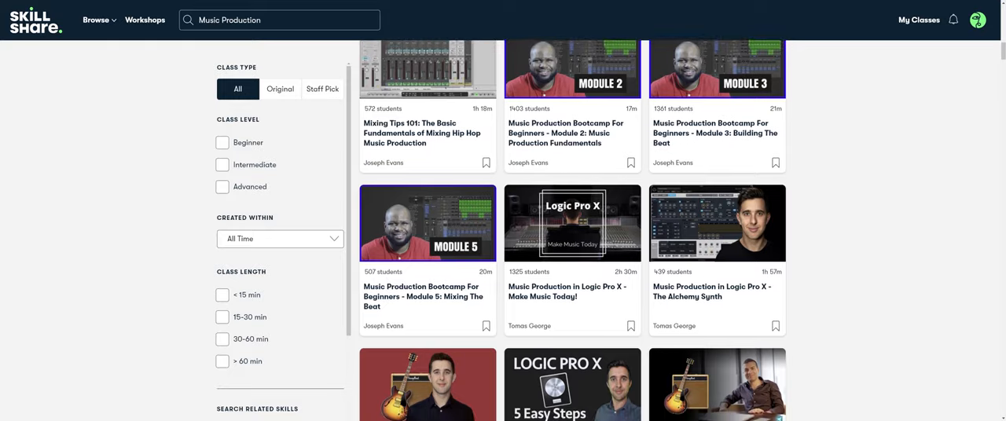
pyautogui.scroll(-3)
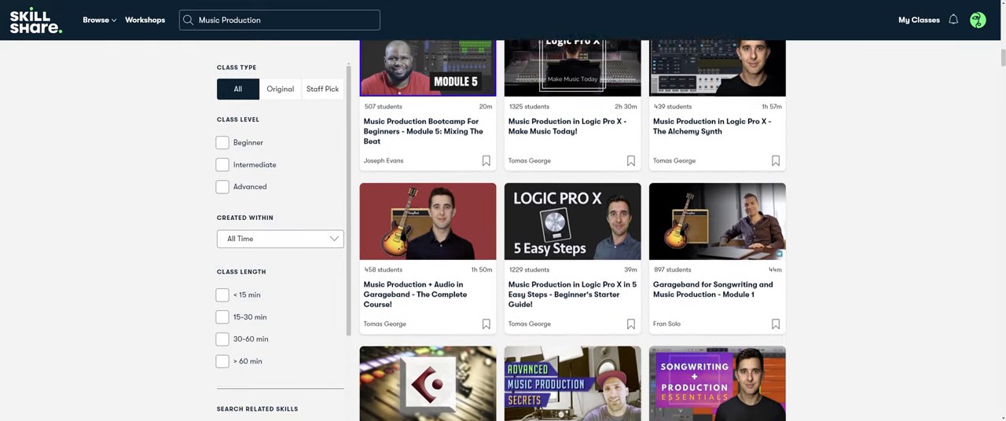
pyautogui.scroll(-3)
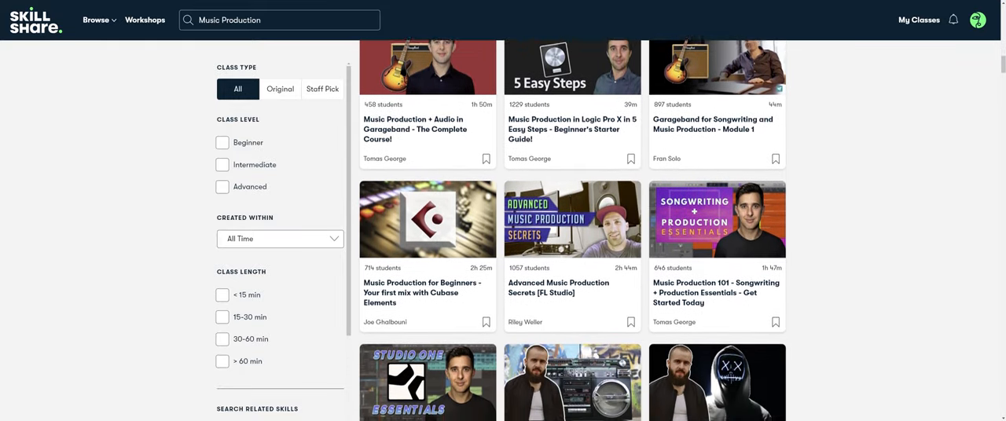
pyautogui.scroll(-3)
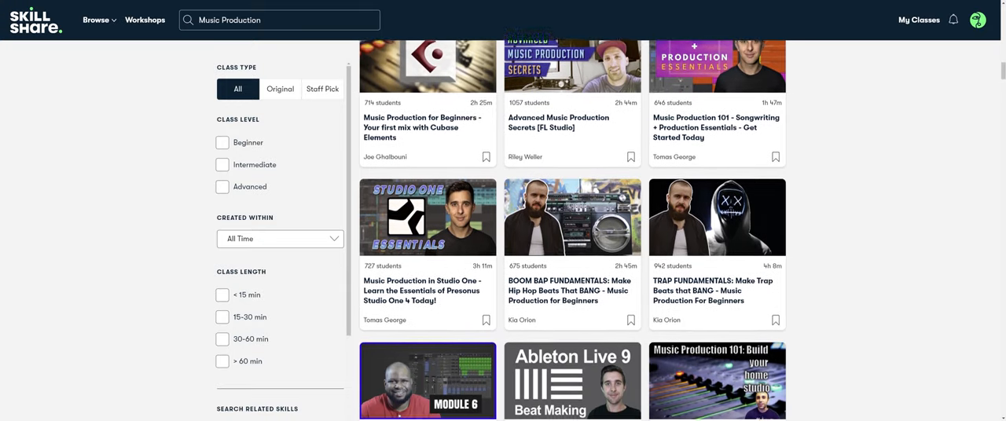
pyautogui.scroll(-3)
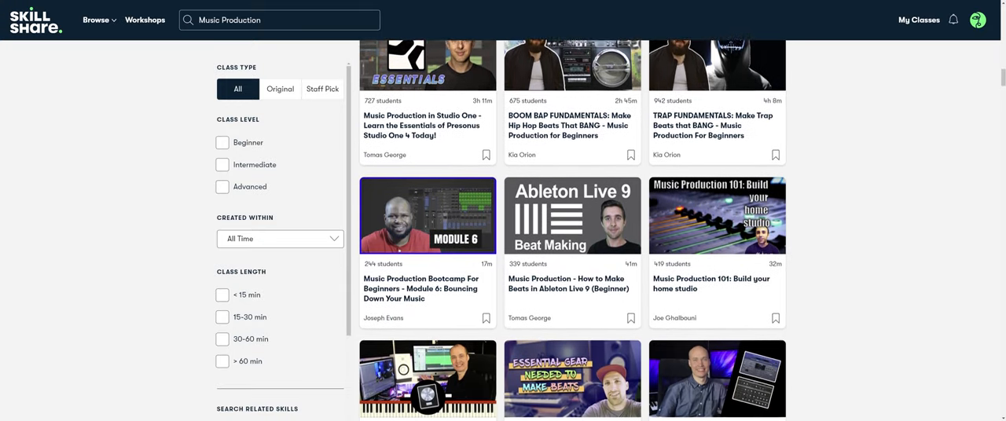
pyautogui.scroll(-3)
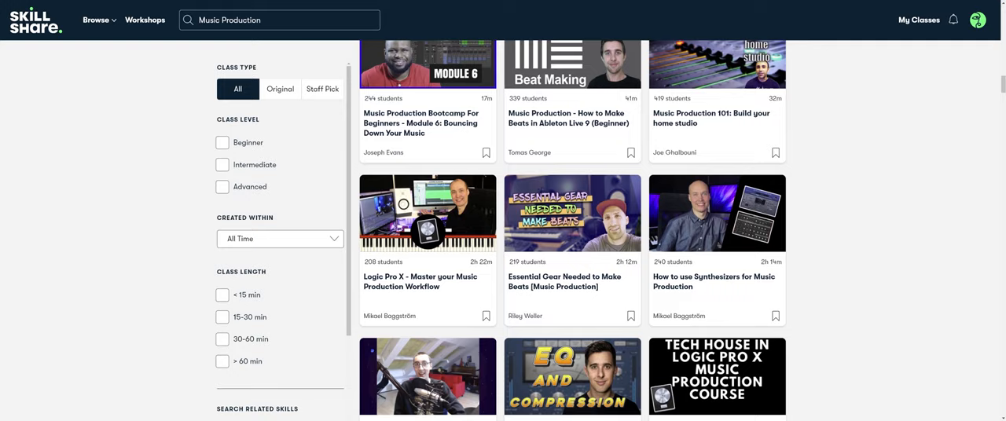
pyautogui.scroll(-3)
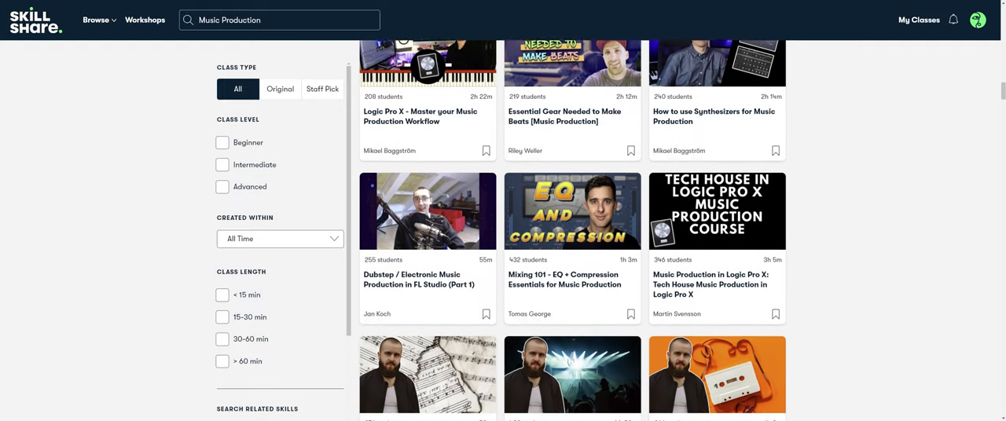
pyautogui.scroll(-3)
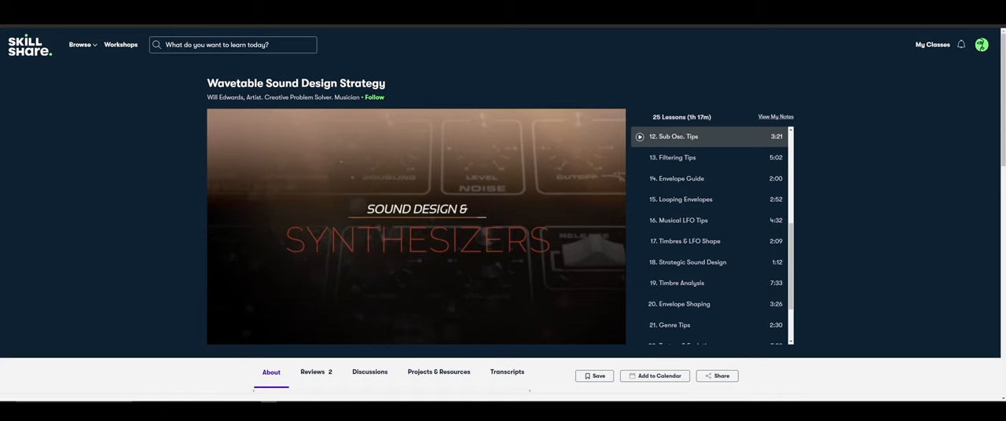
# - Search 'Music Production' again and scroll down the returned class list
pyautogui.write('Music Production')
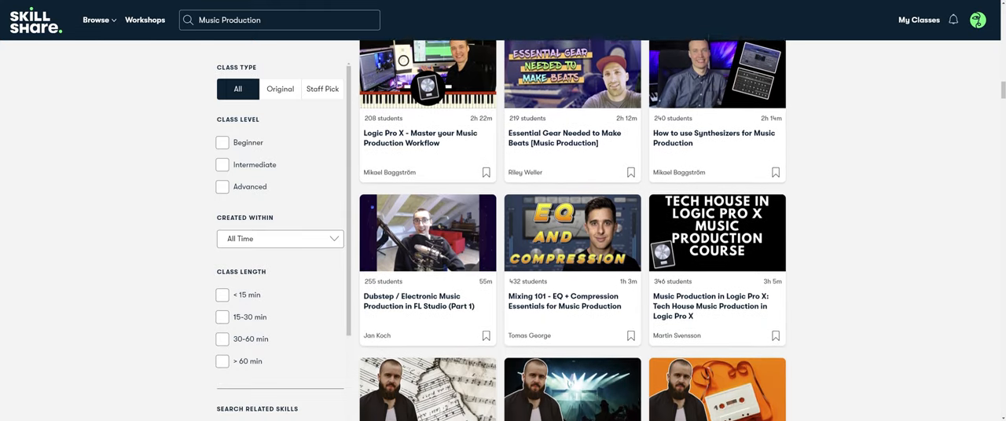
pyautogui.scroll(-3)
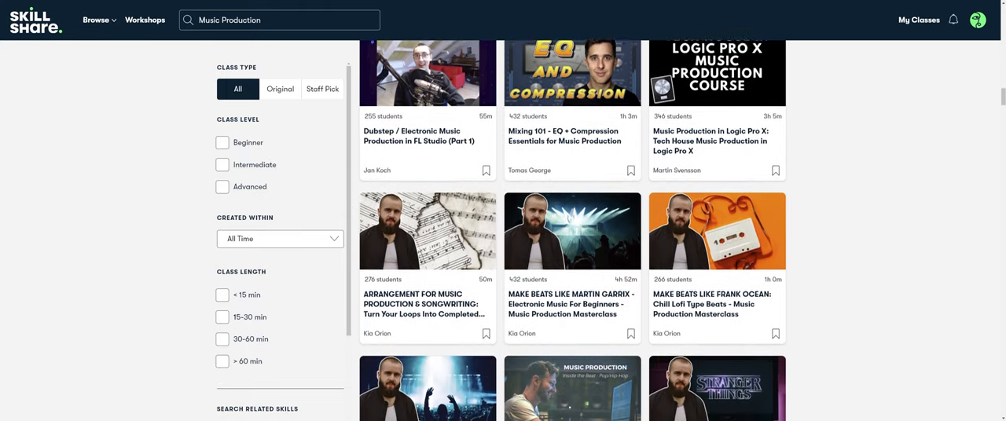
pyautogui.scroll(-3)
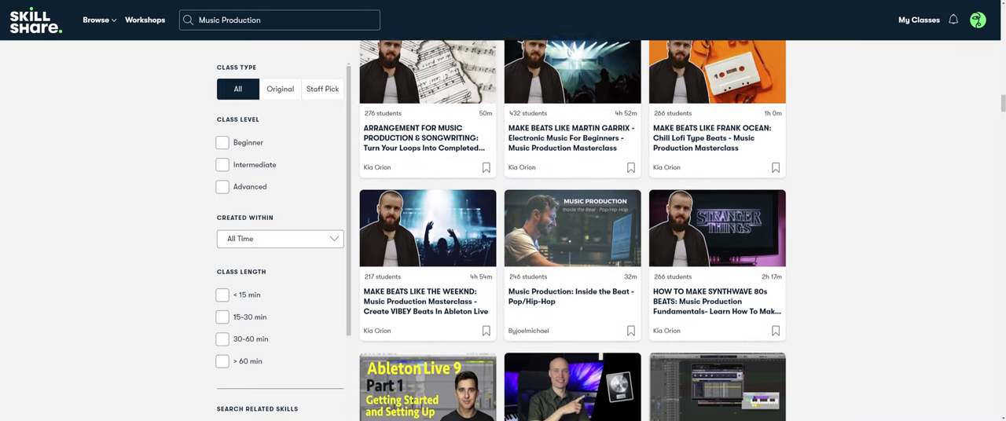
pyautogui.scroll(-3)
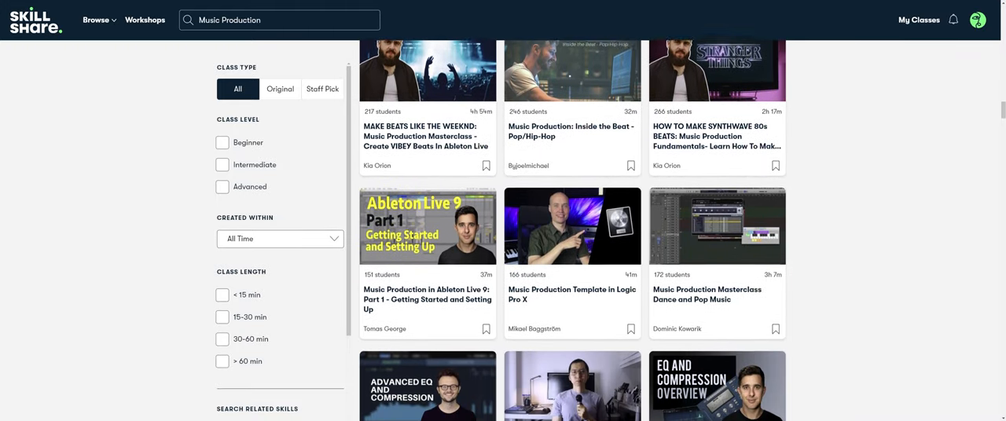
pyautogui.scroll(-3)
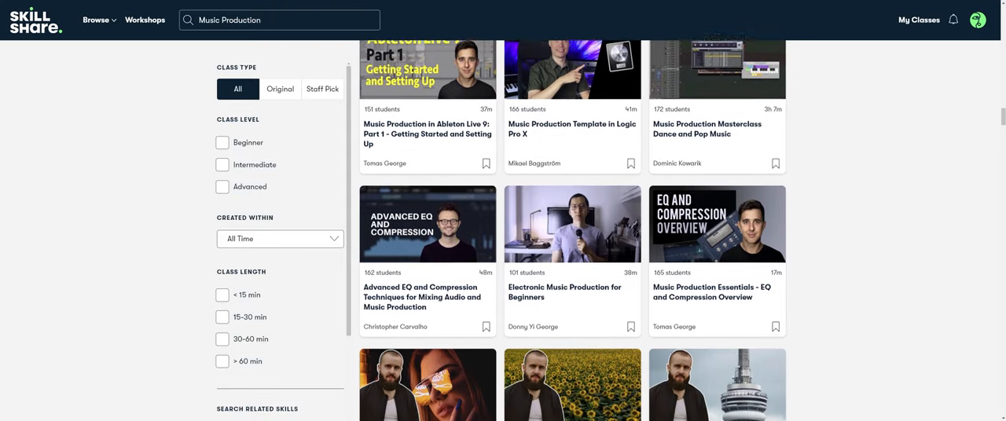
pyautogui.scroll(-3)
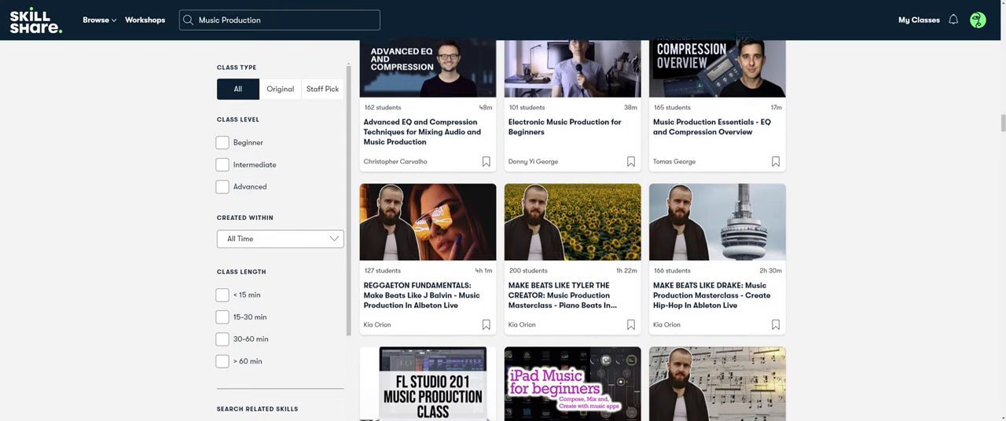
pyautogui.scroll(-3)
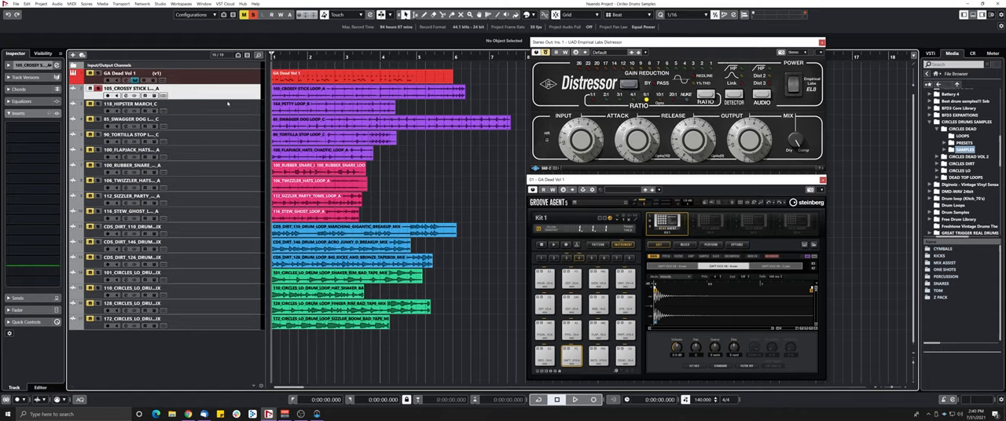
pyautogui.click(575, 396)
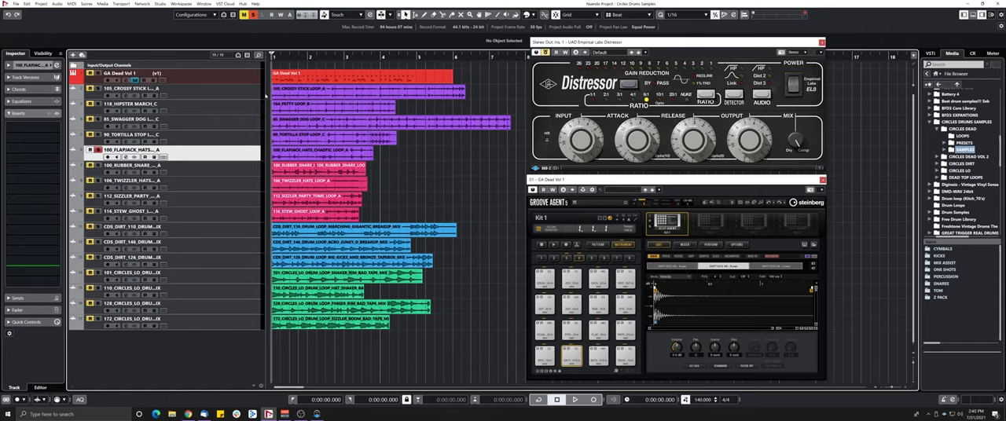
pyautogui.click(126, 88)
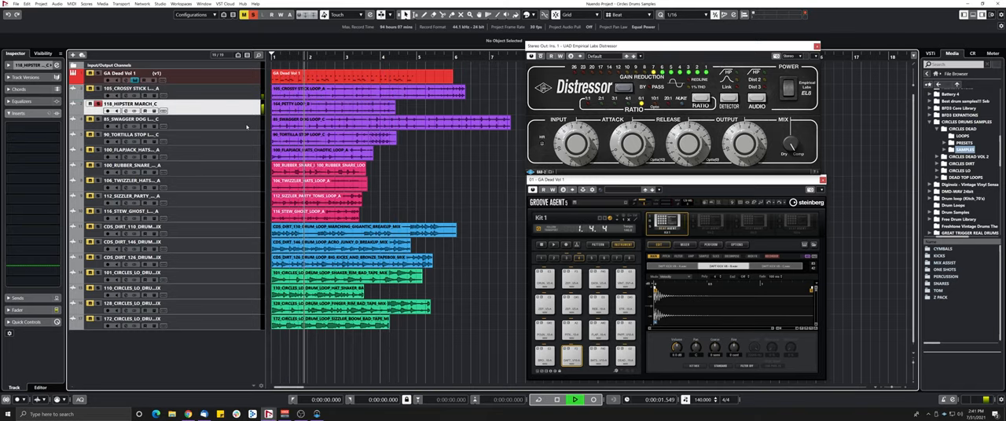
pyautogui.click(134, 119)
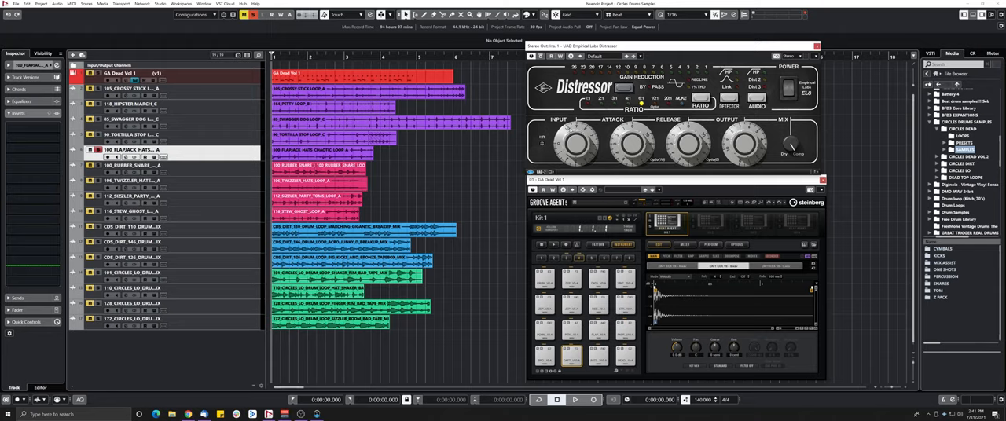
# - Select the Groove Agent instrument track and expand the Circles library folder in MediaBay
pyautogui.click(129, 88)
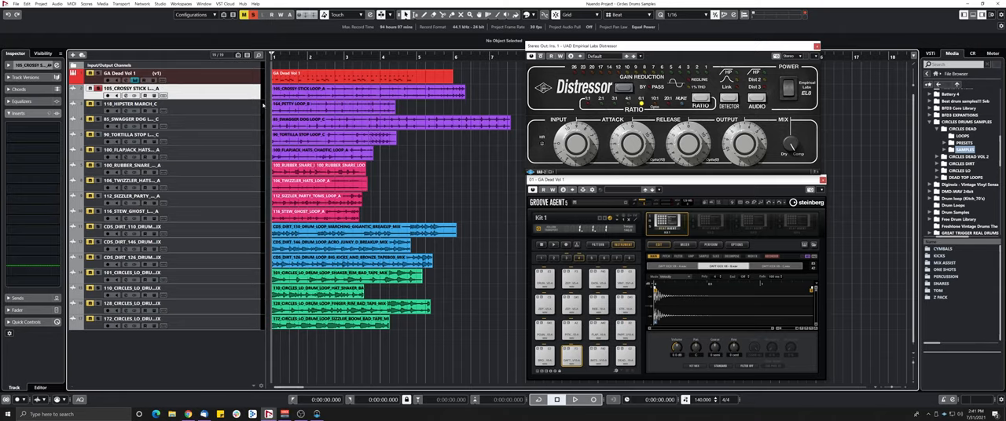
pyautogui.moveTo(264, 107)
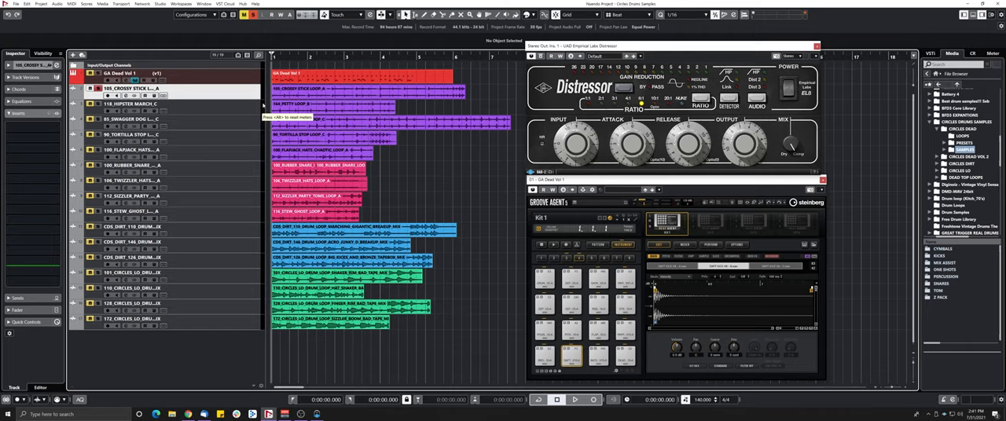
pyautogui.click(575, 399)
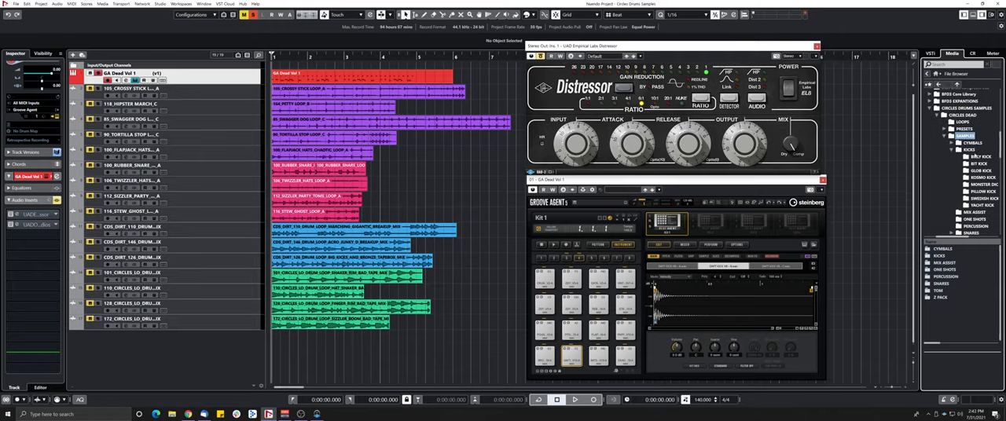
# - Browse into the one-shot kick and snare subfolders so their sample files list in the results
pyautogui.click(968, 157)
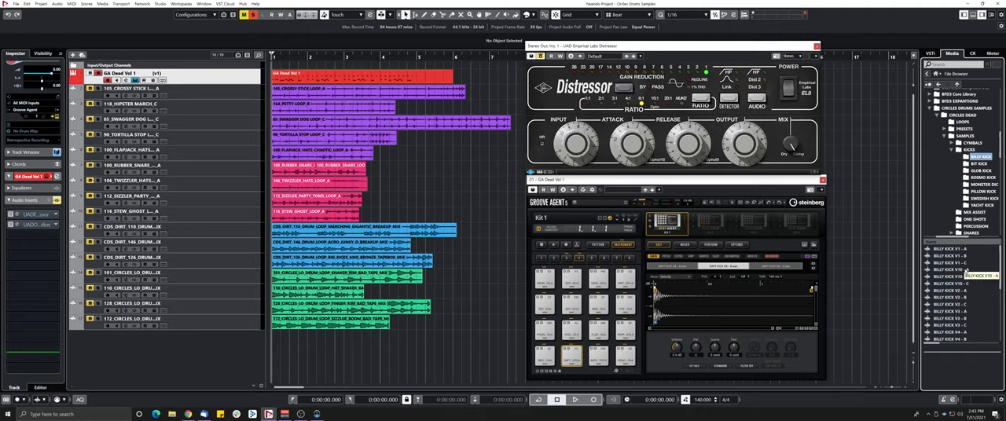
pyautogui.click(951, 298)
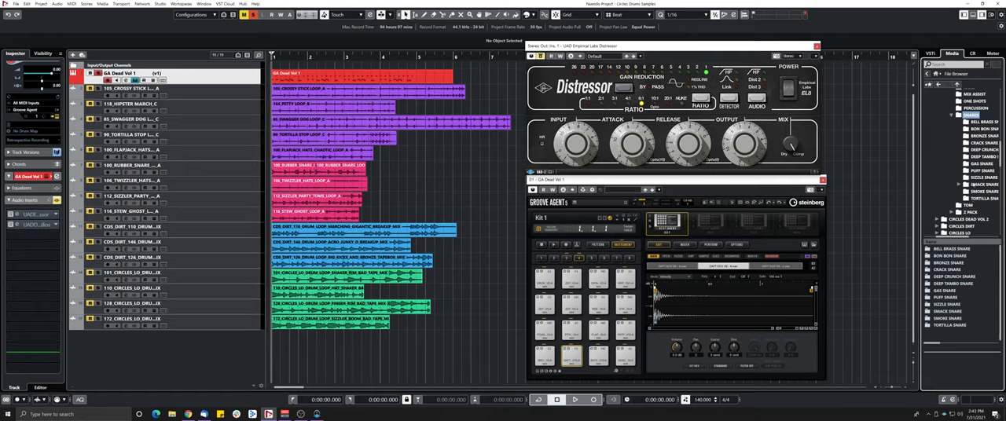
pyautogui.click(974, 123)
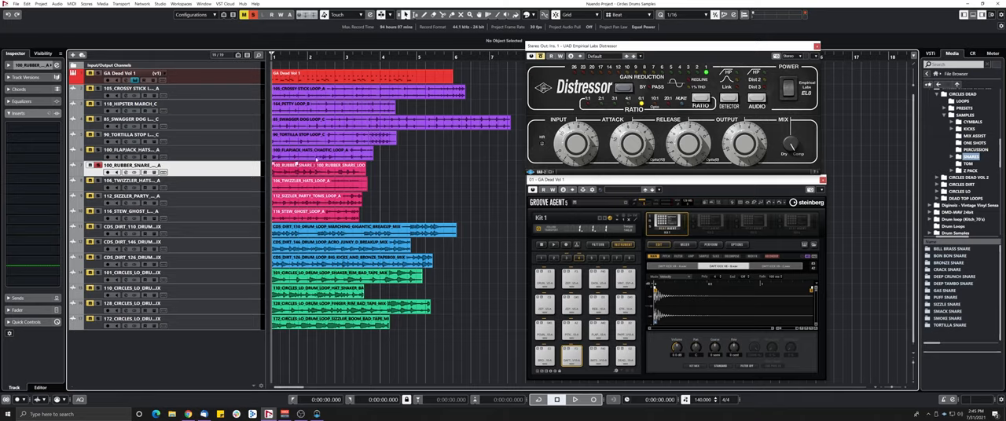
pyautogui.moveTo(243, 185)
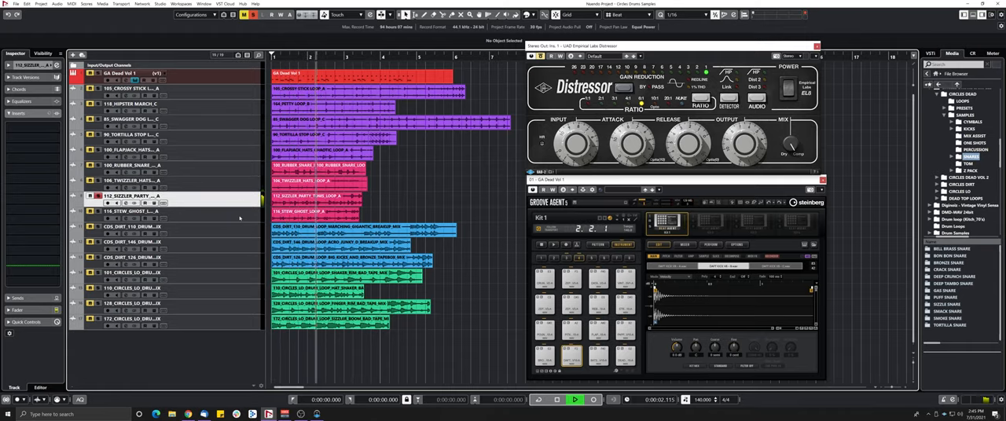
pyautogui.click(554, 395)
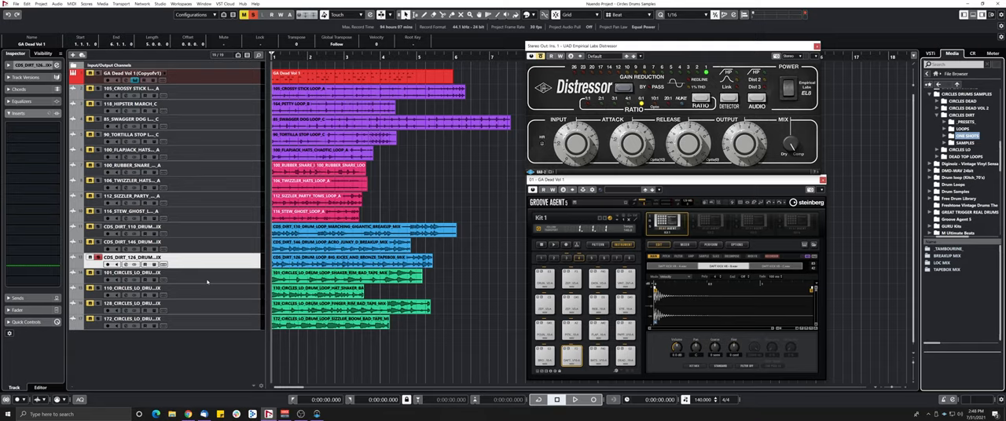
pyautogui.click(128, 273)
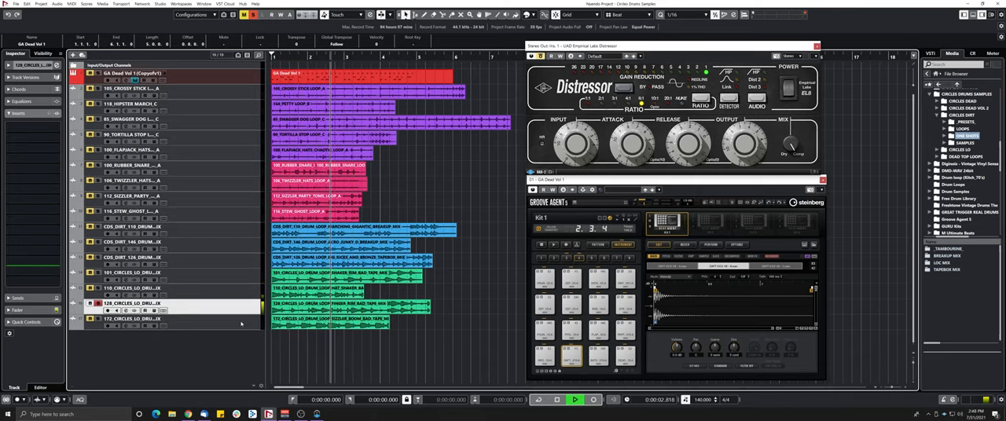
pyautogui.click(556, 396)
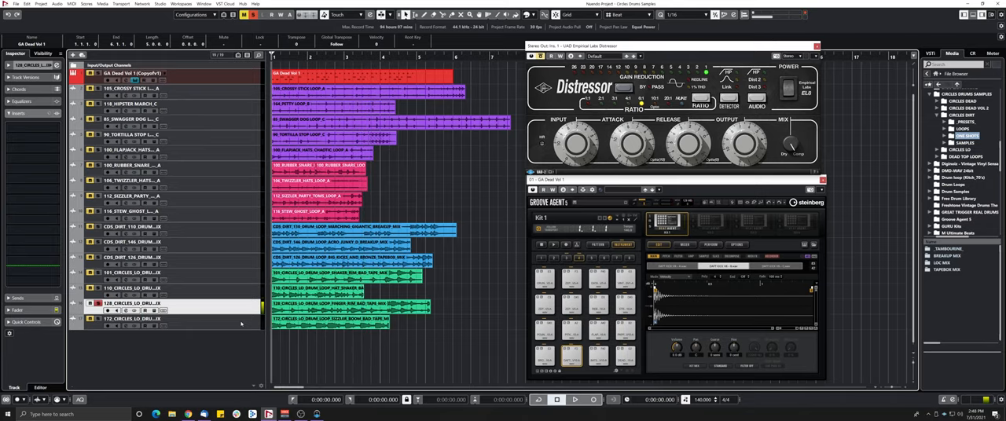
pyautogui.click(576, 397)
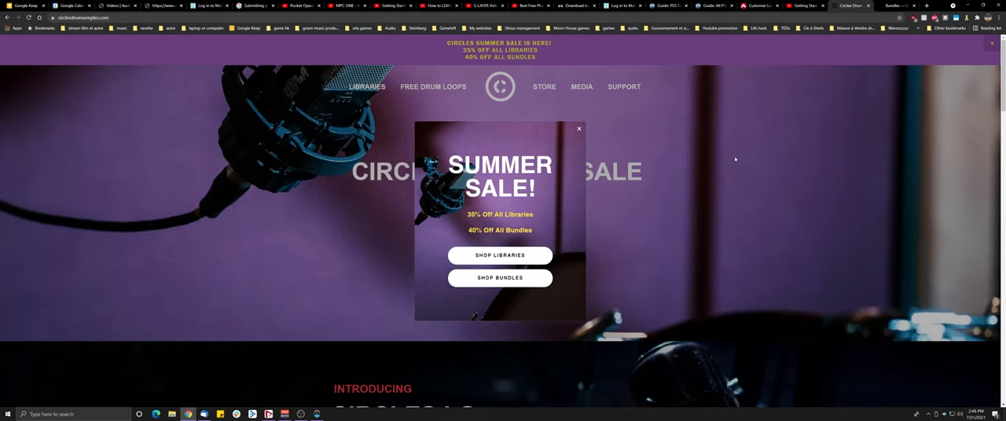
pyautogui.moveTo(437, 145)
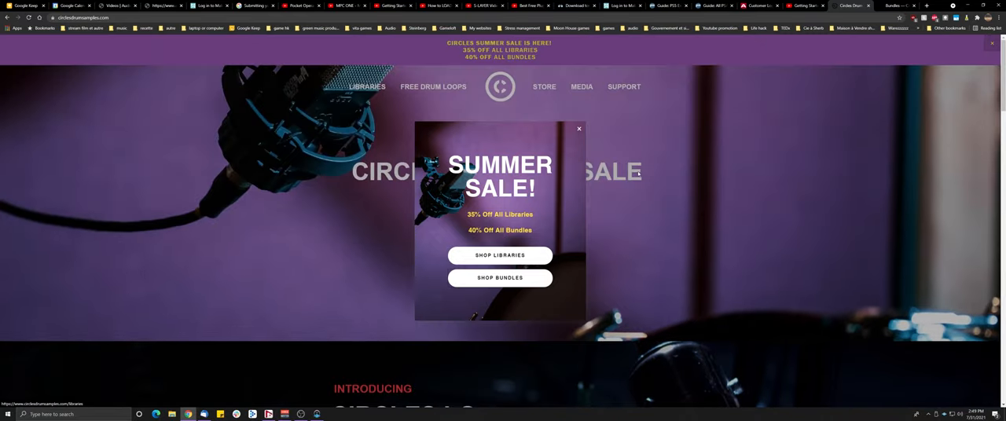
pyautogui.click(500, 276)
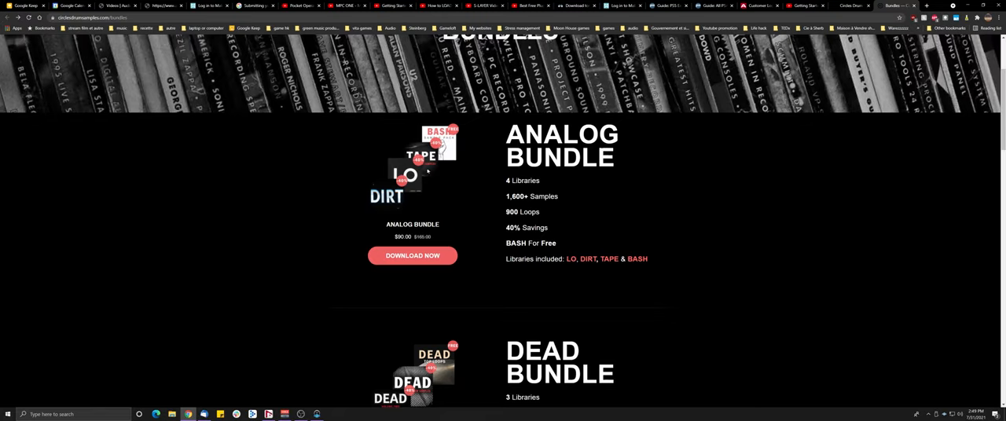
pyautogui.moveTo(473, 170)
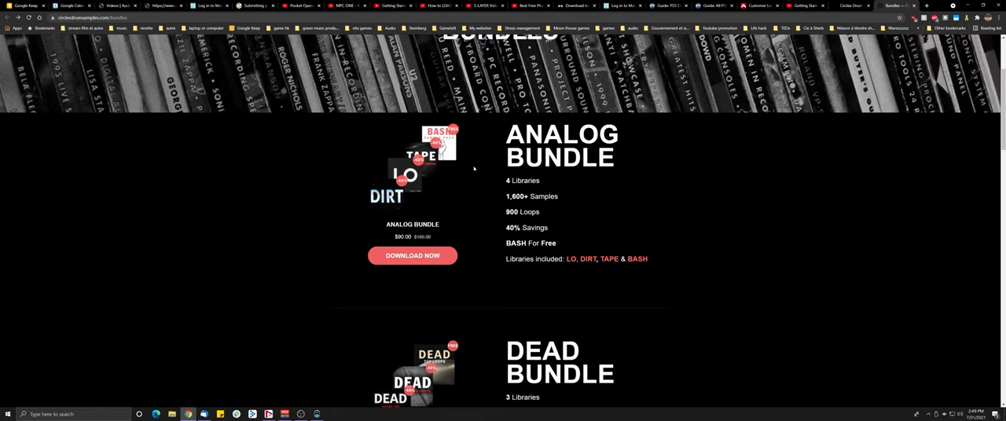
pyautogui.moveTo(641, 135)
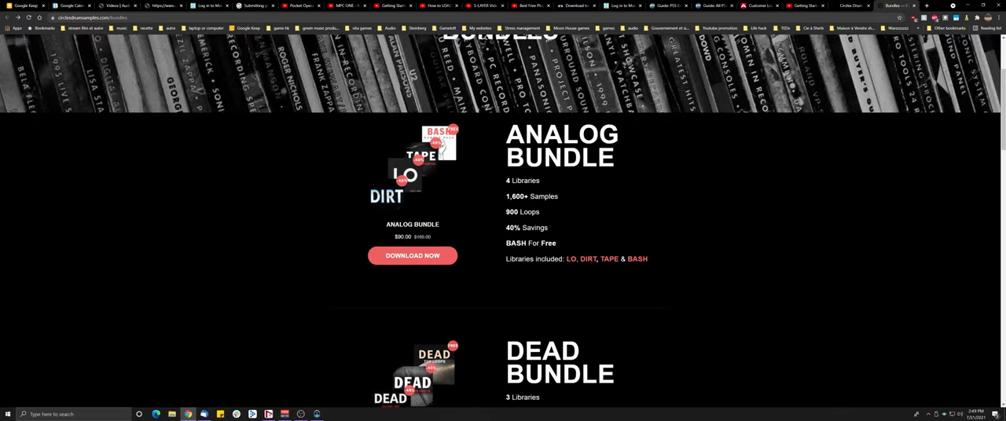
pyautogui.scroll(-3)
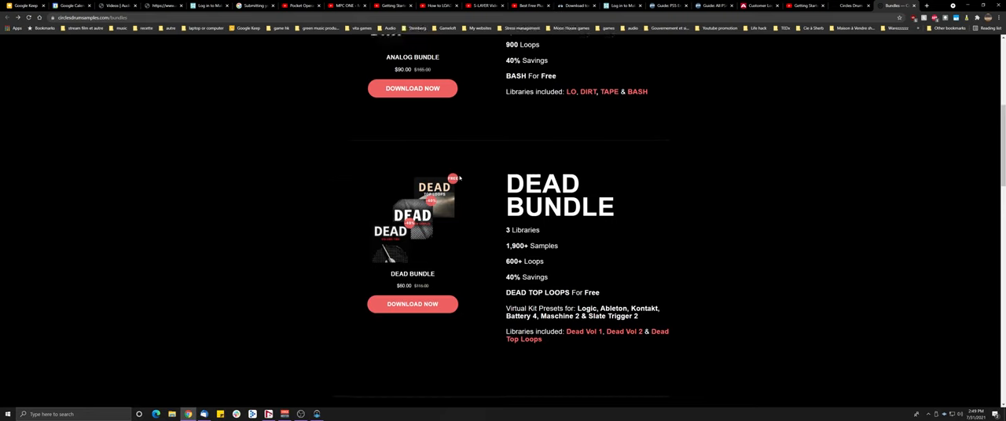
pyautogui.scroll(-3)
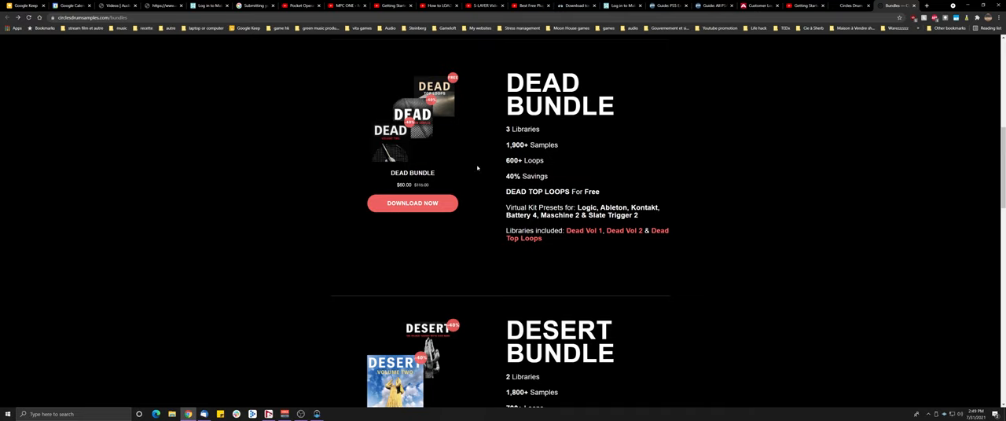
pyautogui.scroll(-3)
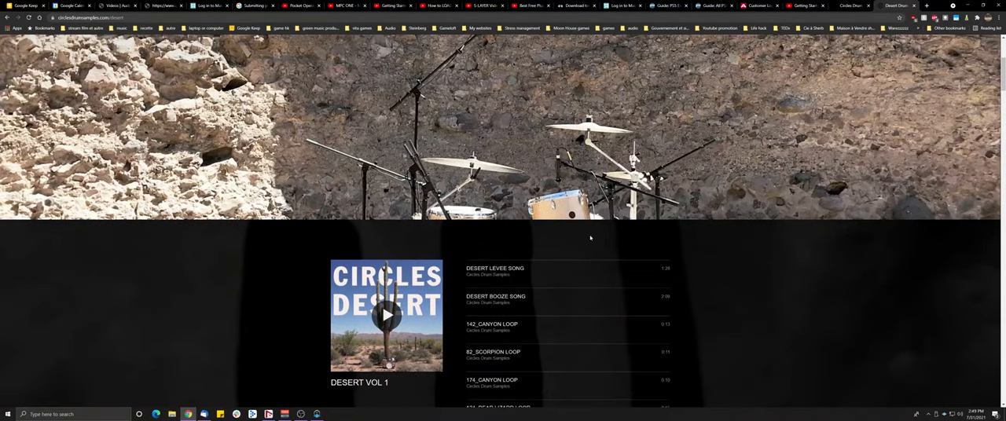
# - Scroll down the Desert Vol 1 page to its track preview list
pyautogui.scroll(-3)
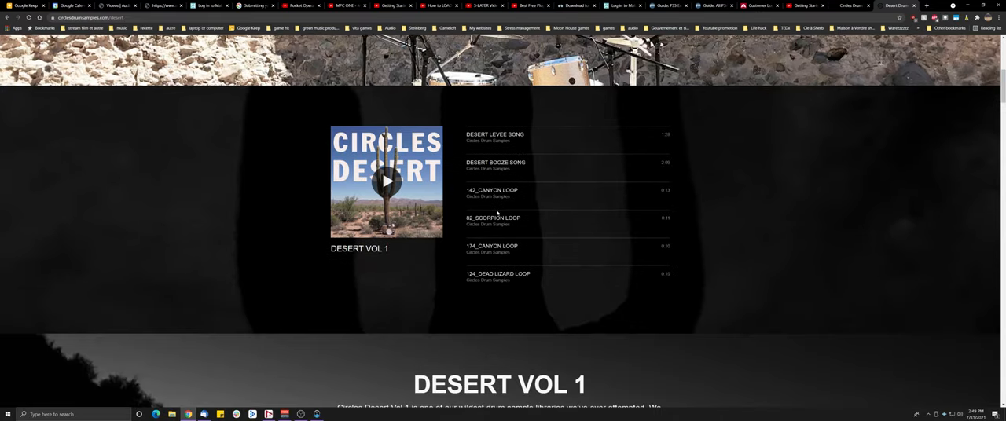
pyautogui.moveTo(501, 166)
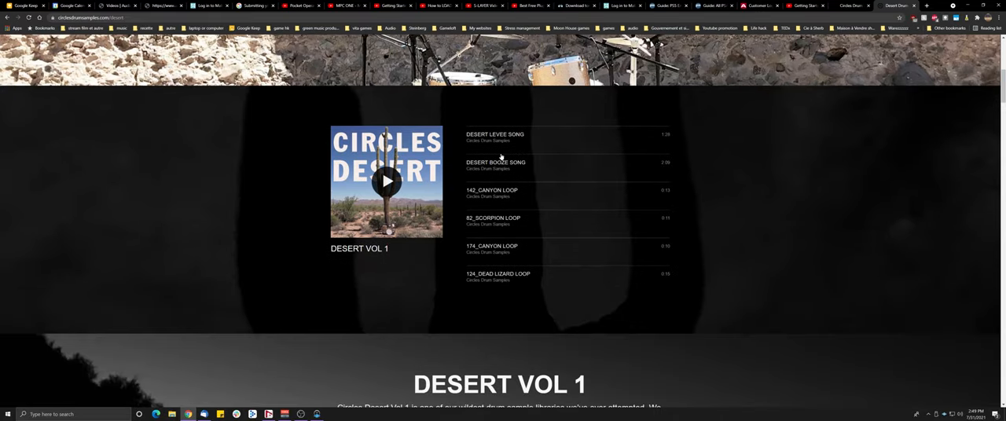
pyautogui.moveTo(653, 215)
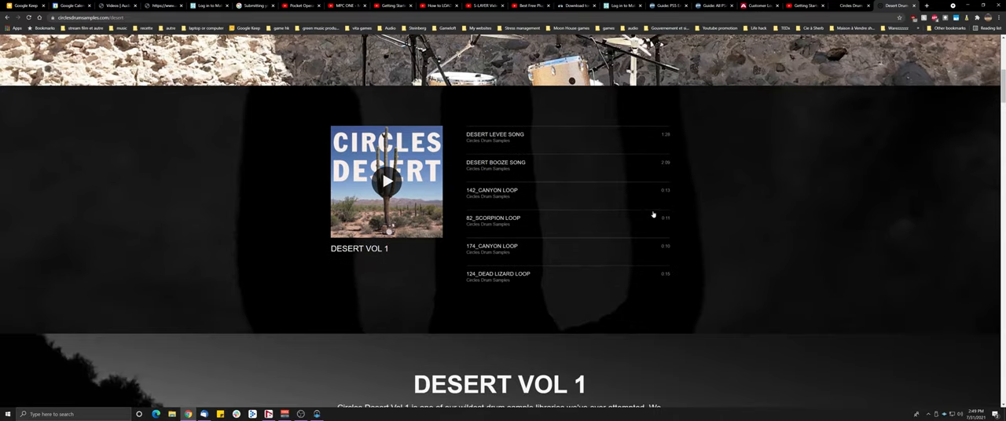